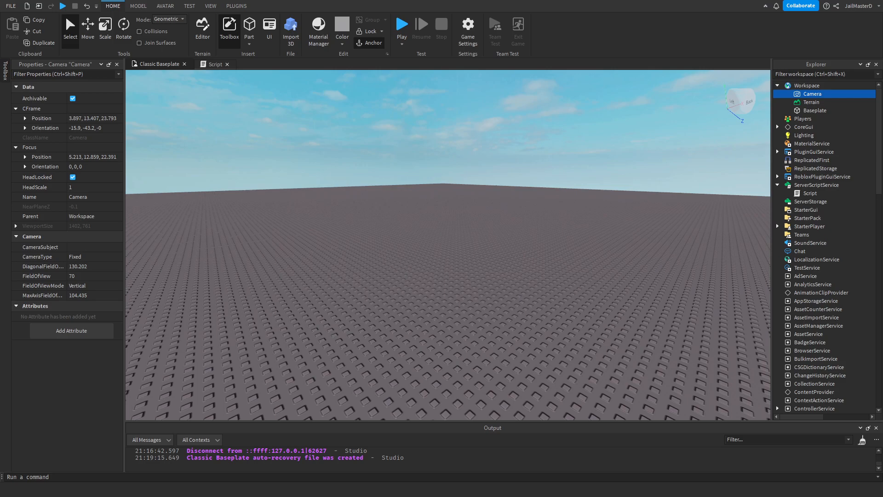
mouse_move(214, 78)
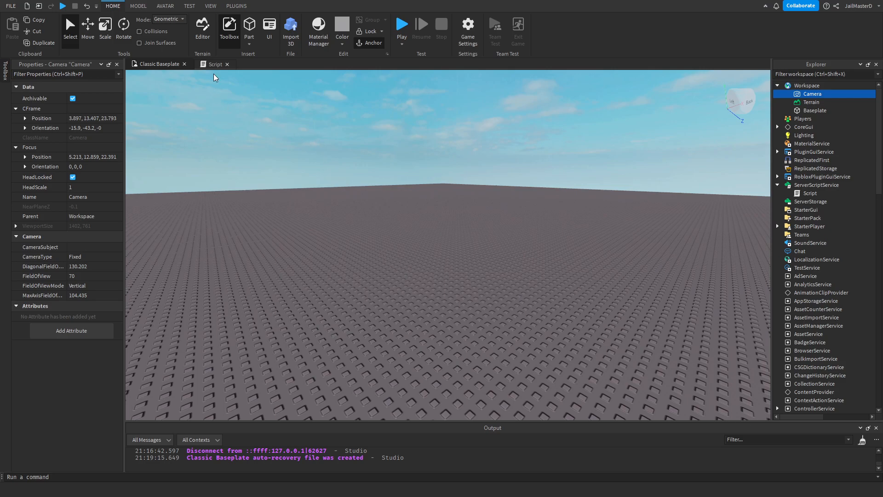
- Below the table, write the loop header for index,value in pairs(t) do
left_click(216, 63)
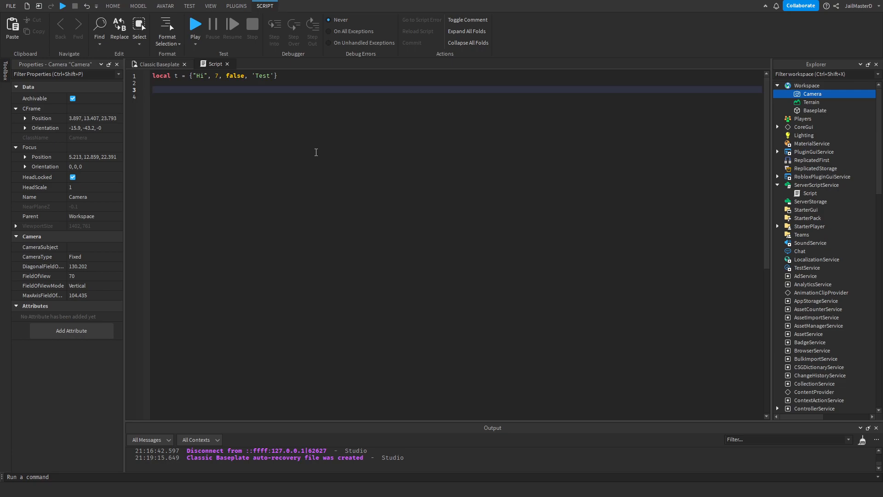
type("f")
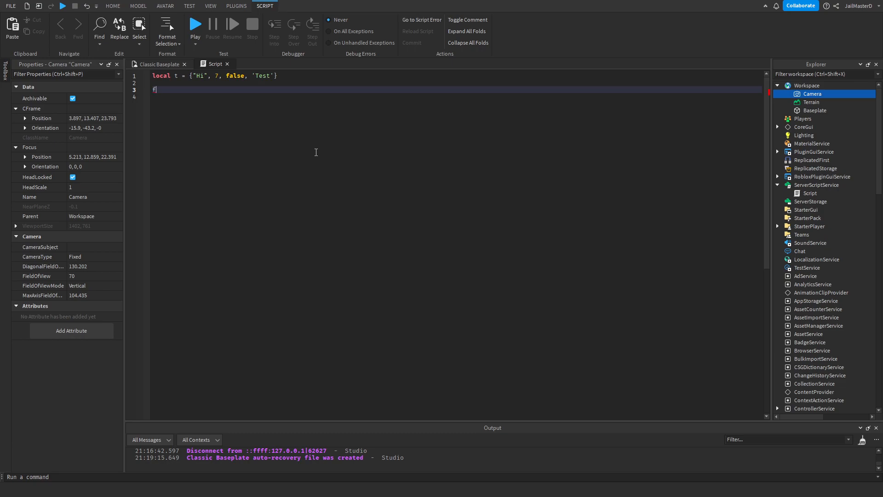
type("or i,")
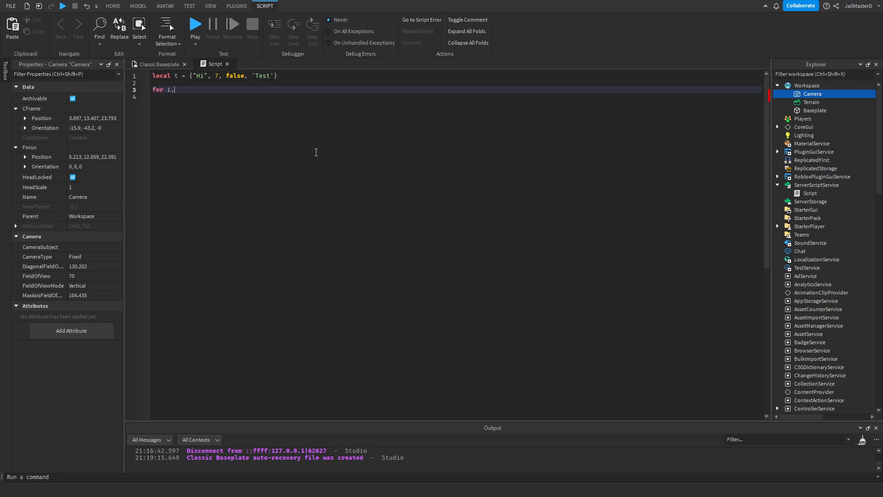
type("v")
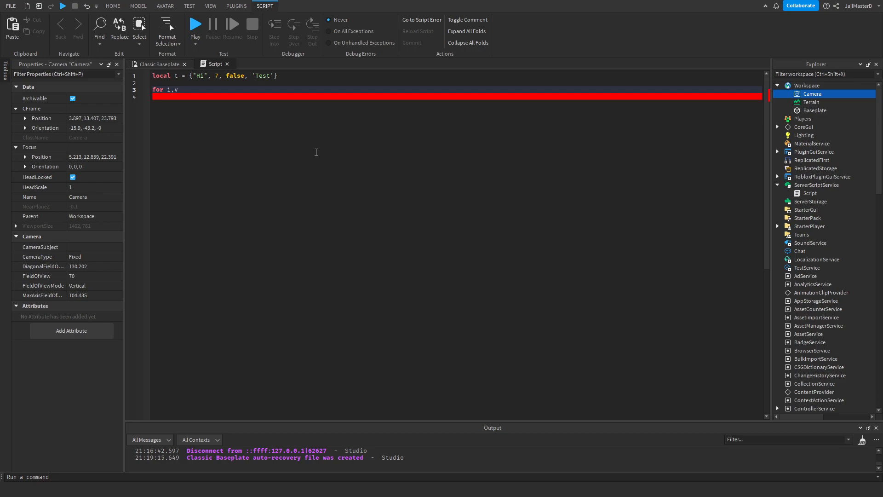
key("BackSpace")
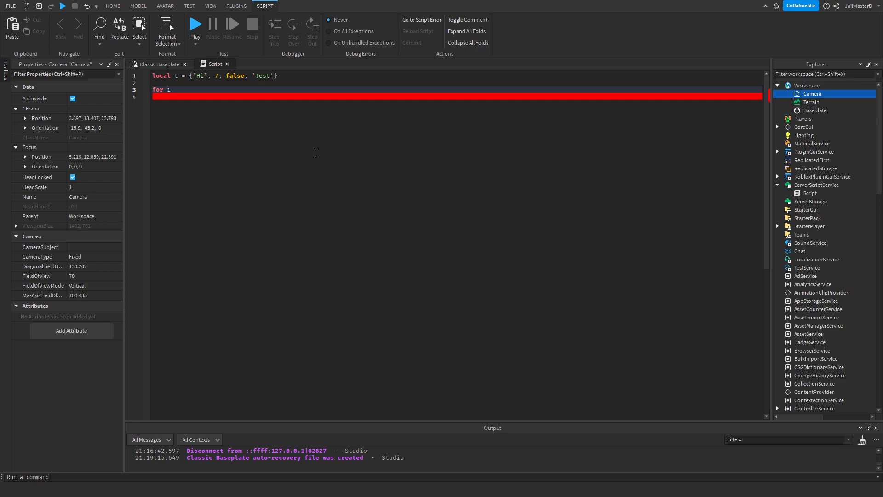
type("ndex,valu")
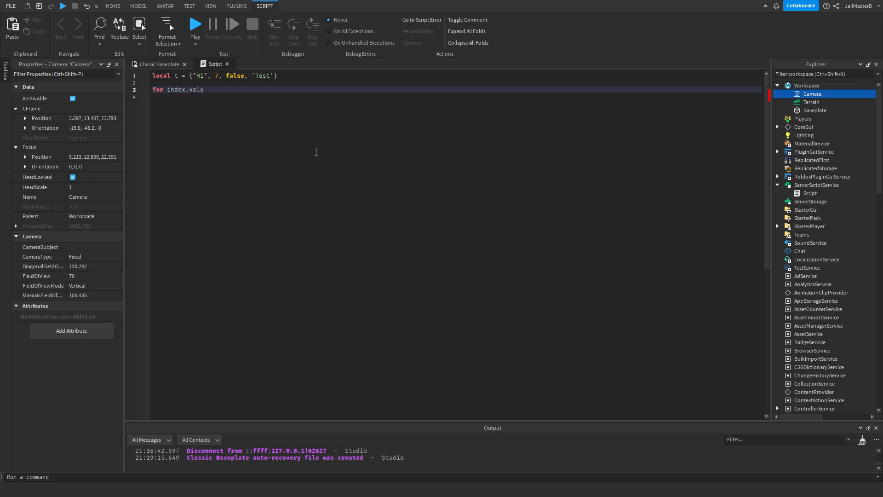
type("e")
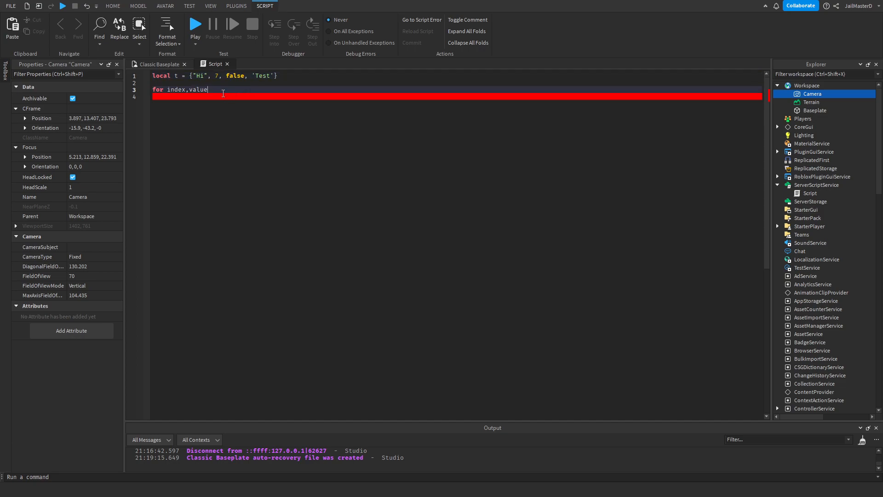
type("in pai")
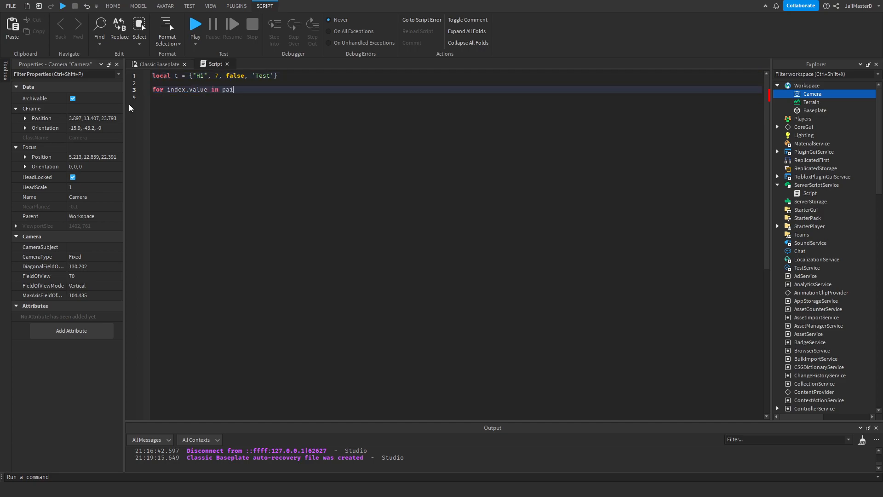
type("rs()")
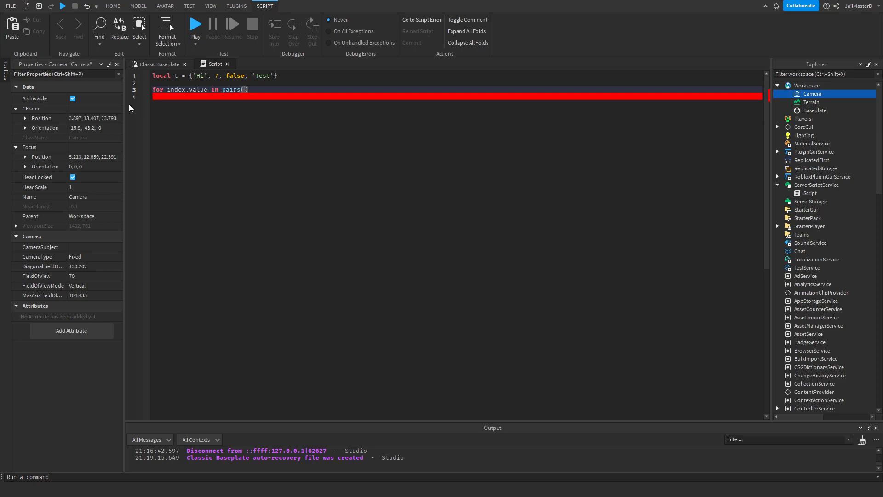
mouse_move(202, 55)
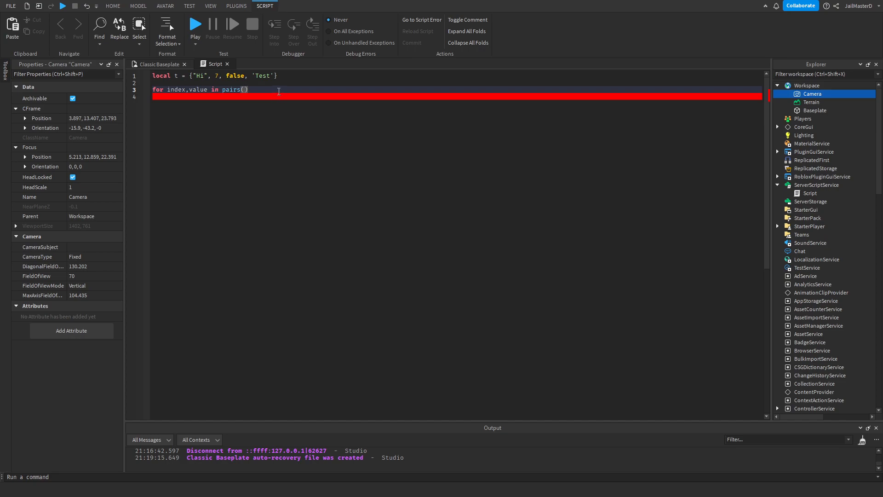
type("t")
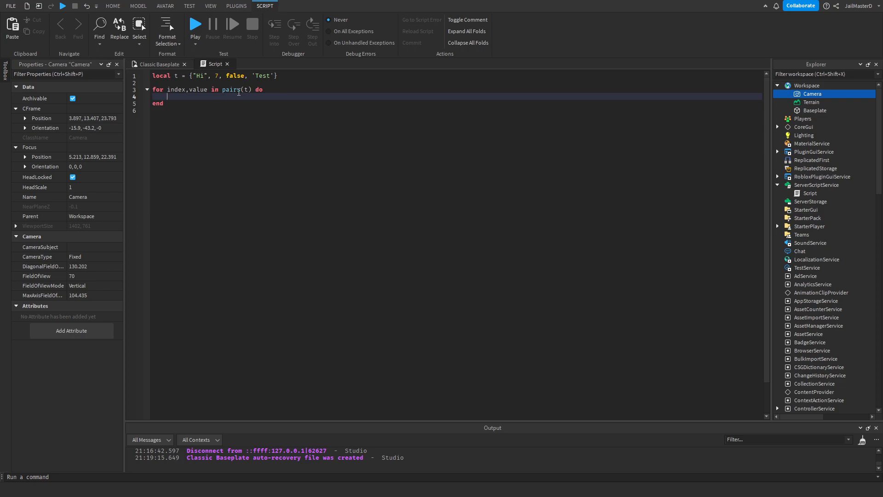
- Replace the loop variables index,value with i,v in the pairs loop header
double_click(175, 90)
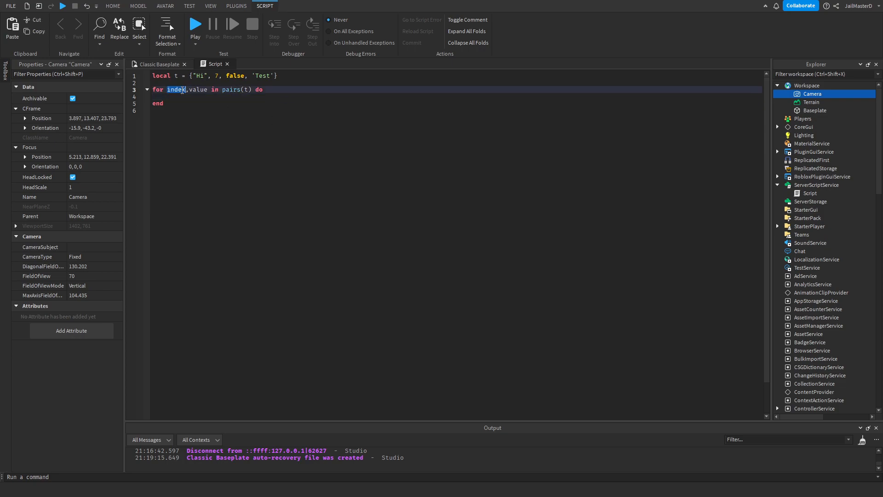
type("qwdqwdwq")
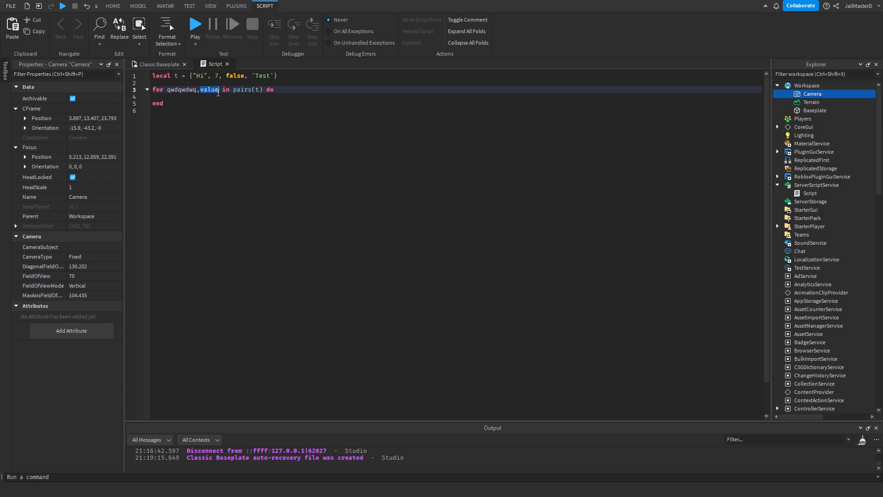
type("qdwqwqdw")
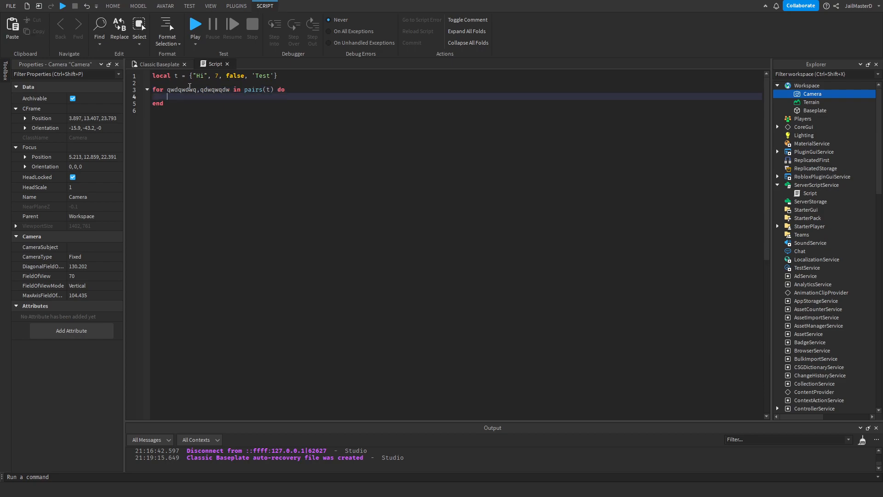
type("i,v")
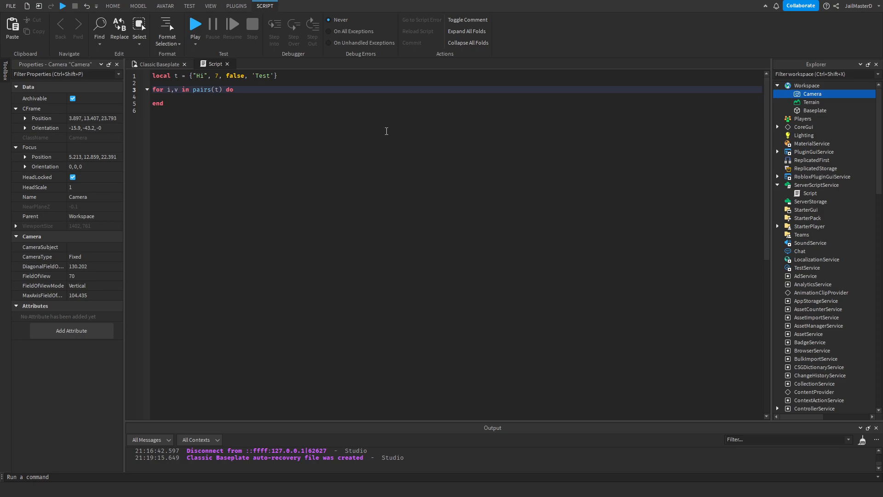
key("Backspace")
type("_")
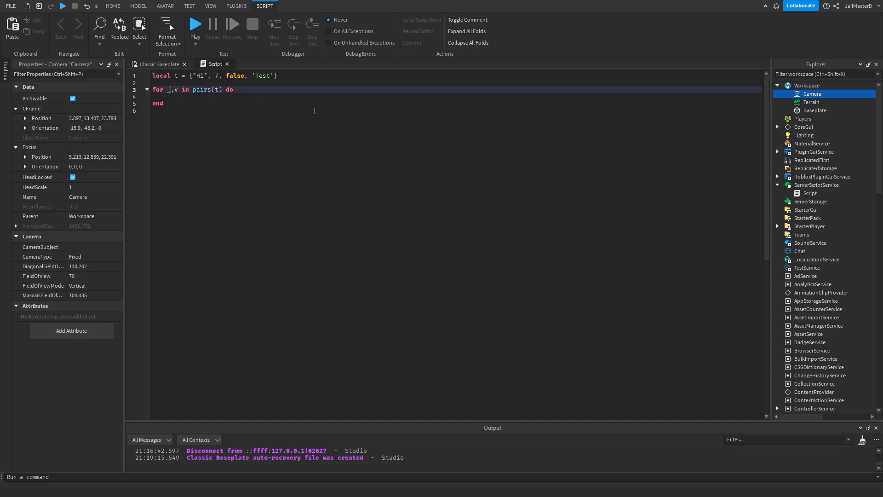
type("i")
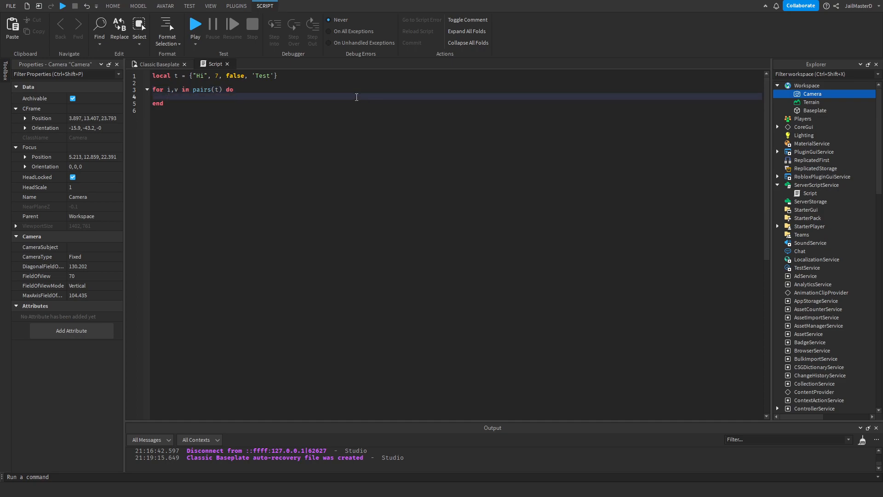
- Add a print statement inside the pairs loop body
type("print(v)")
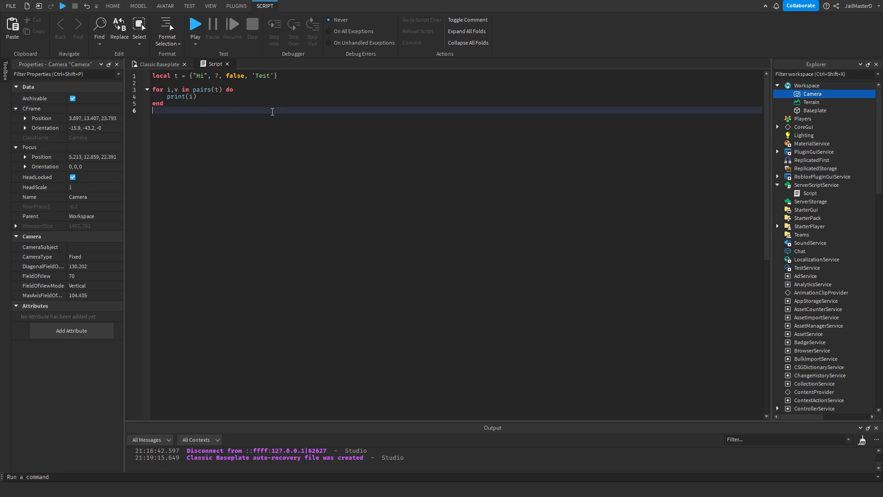
mouse_move(246, 122)
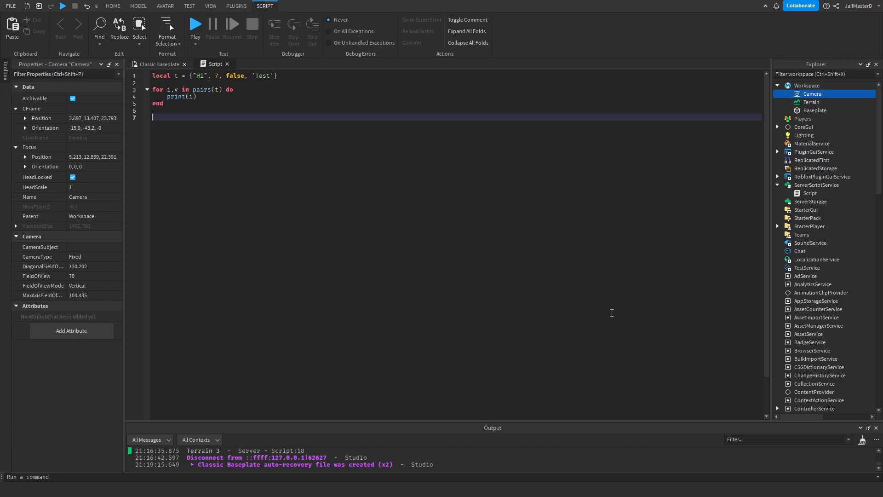
- Add a for i,v in ipairs(t) do loop and insert nil after 7 in the table
type("for i")
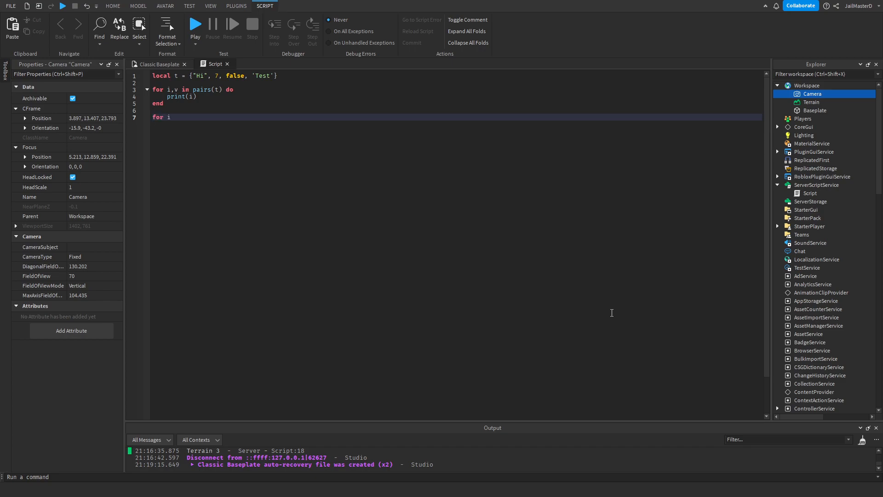
type(",v in ip")
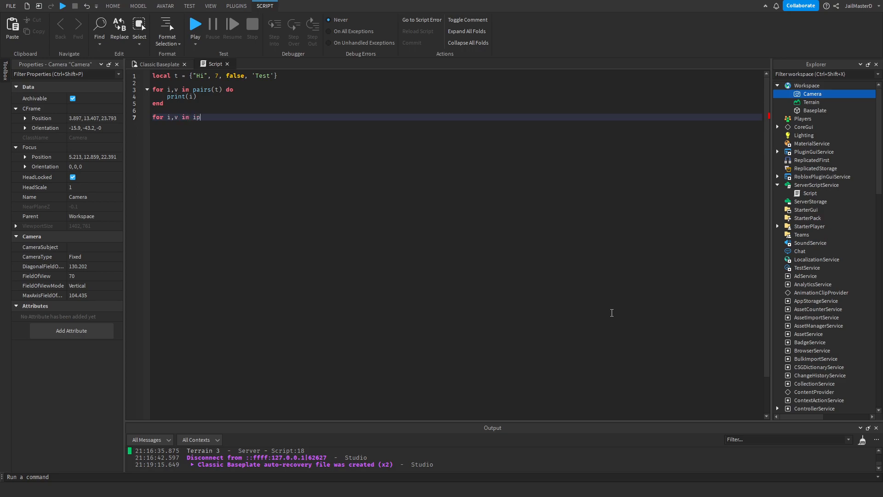
type("pairs(t) do")
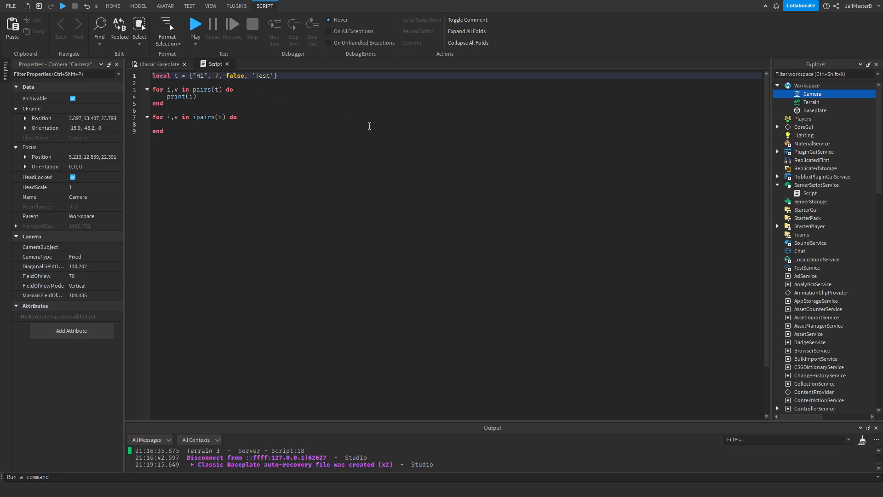
type("nil,")
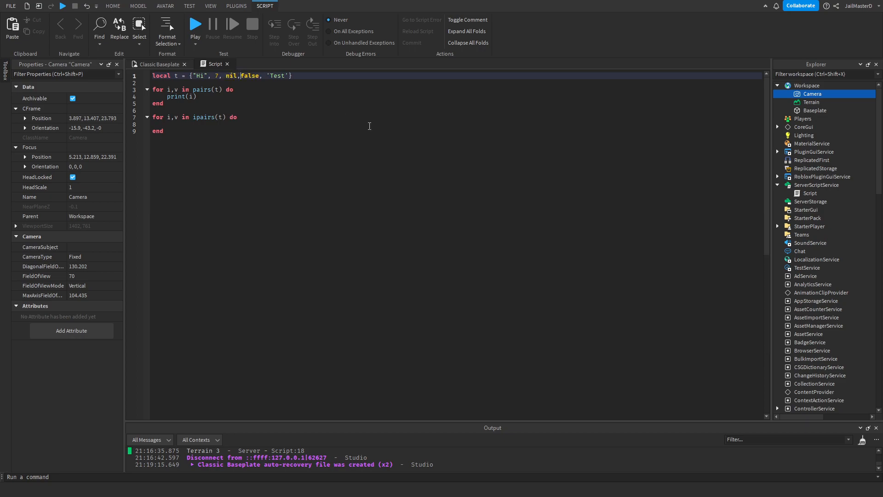